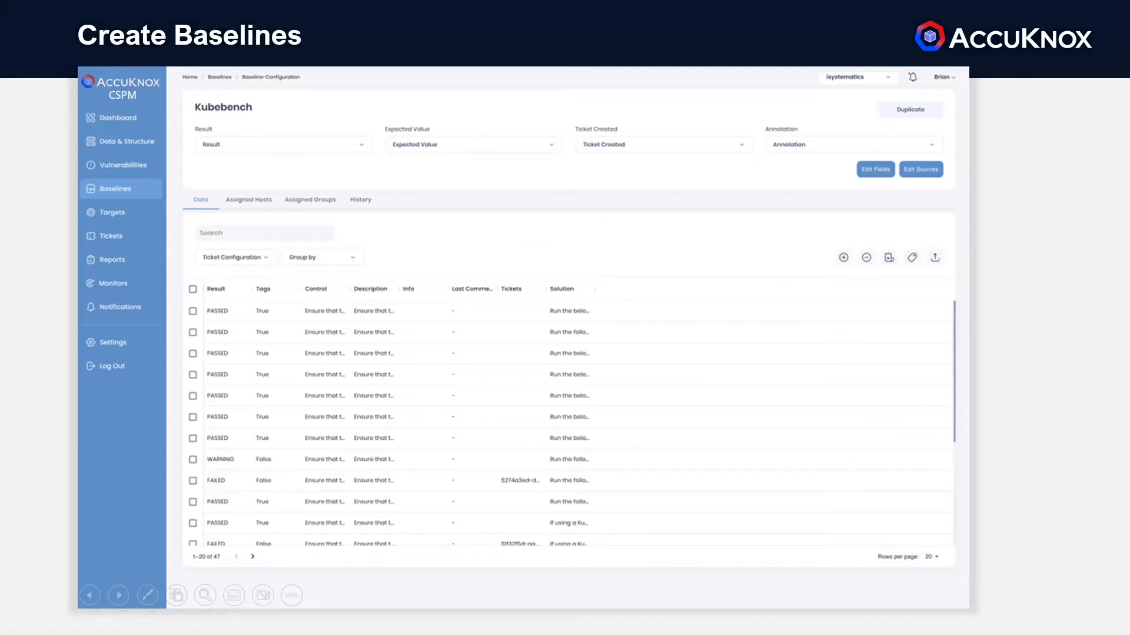
# Step: Show the Kubebench baseline's Data tab with its pass, warning and fail check results
pyautogui.click(249, 199)
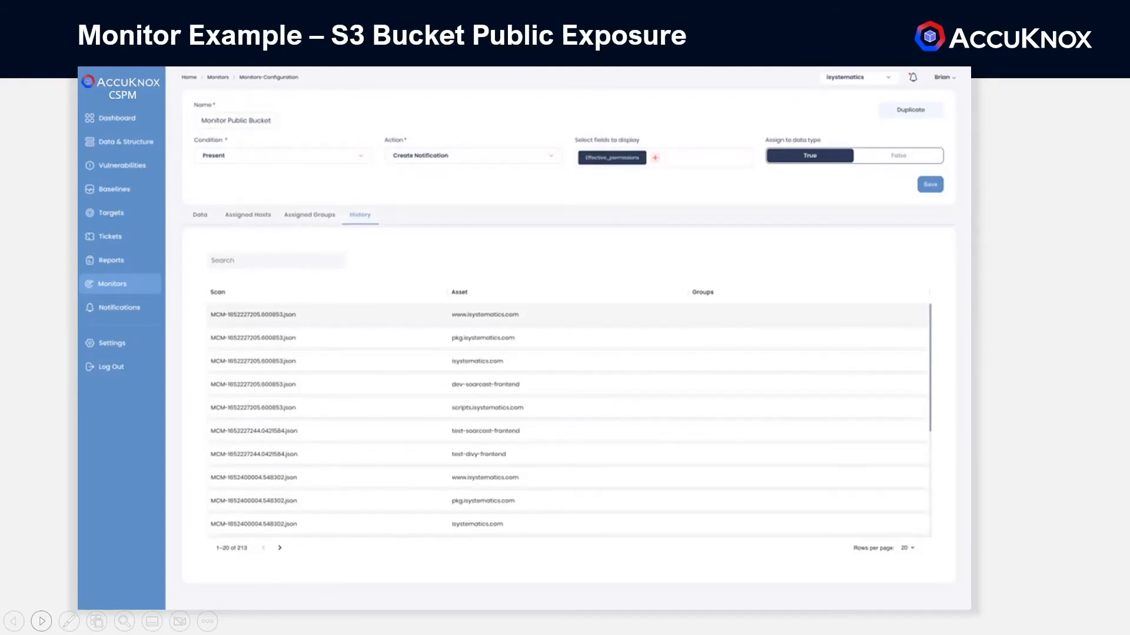
# Step: View the History tab of the Monitor Public Bucket S3 exposure monitor
pyautogui.click(120, 307)
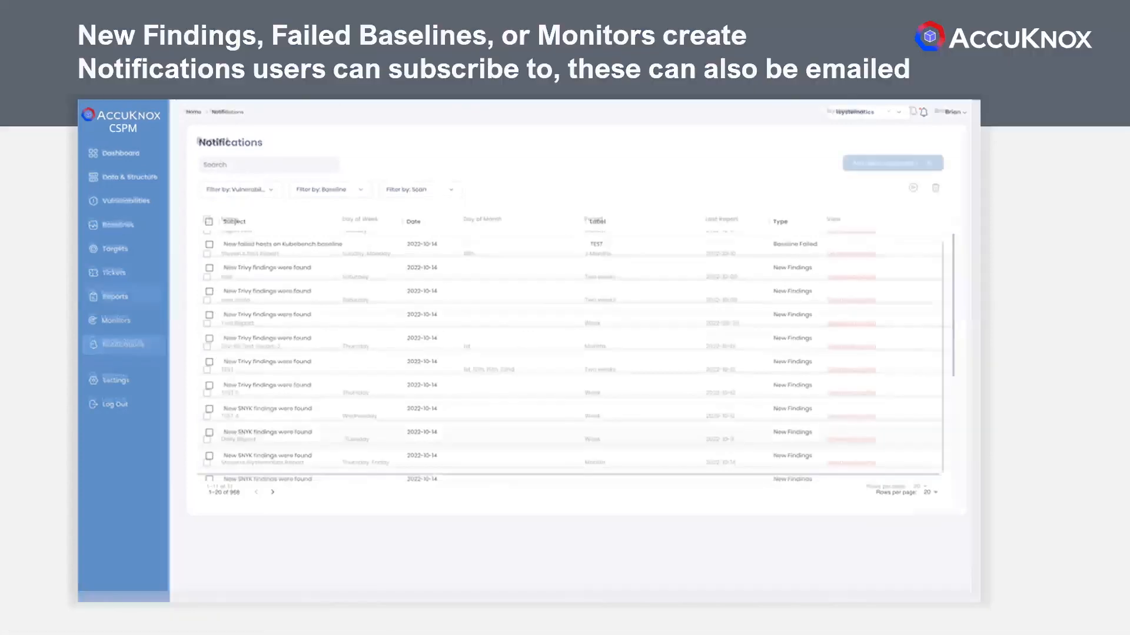
# Step: Advance the slideshow to the Reports page of eleven scheduled report configurations
pyautogui.click(113, 293)
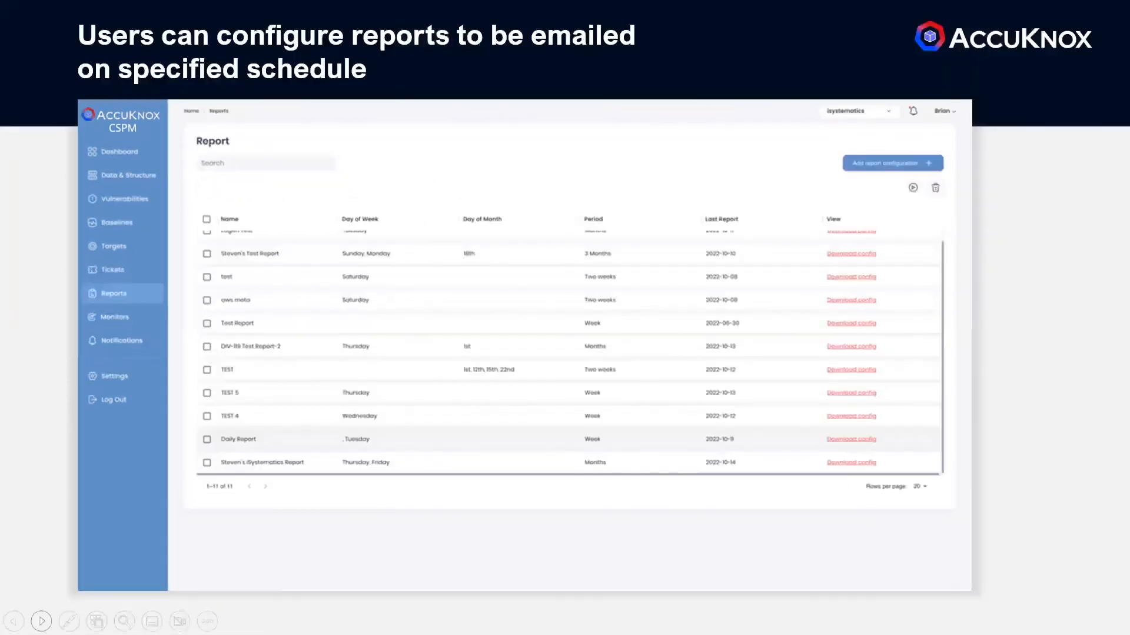